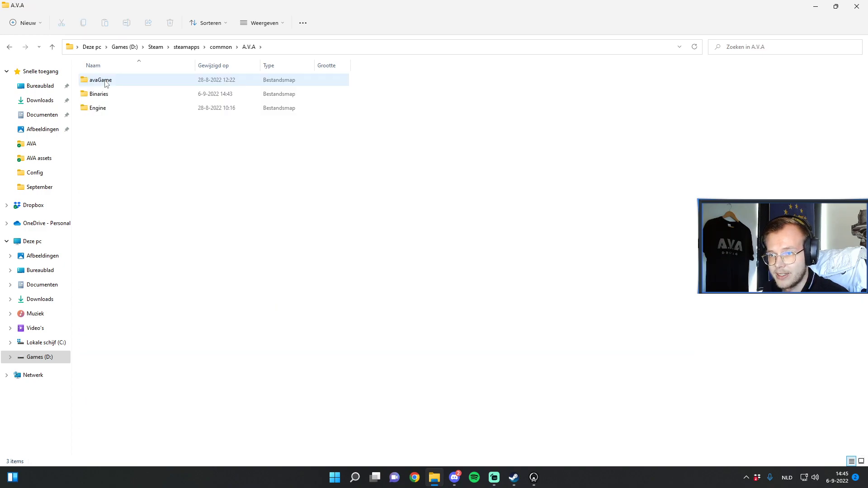
# Step: Go into the avaGame Config folder and select the AVAOptionSettings file
pyautogui.doubleClick(100, 80)
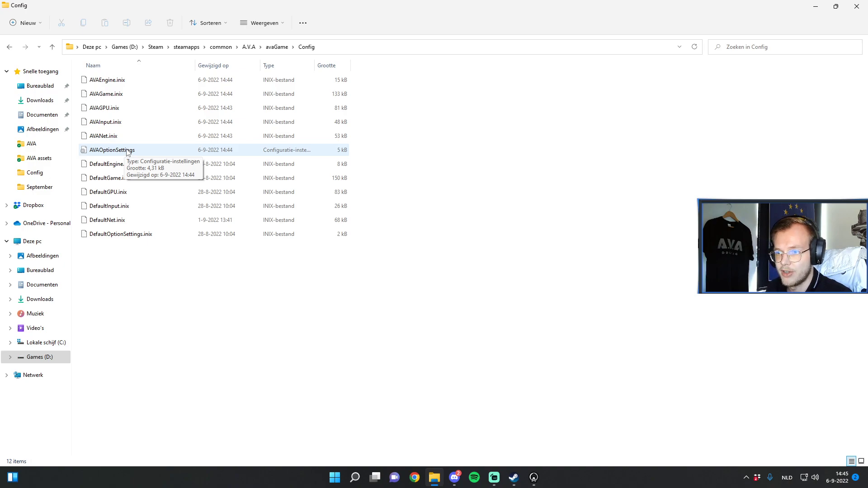
pyautogui.click(111, 149)
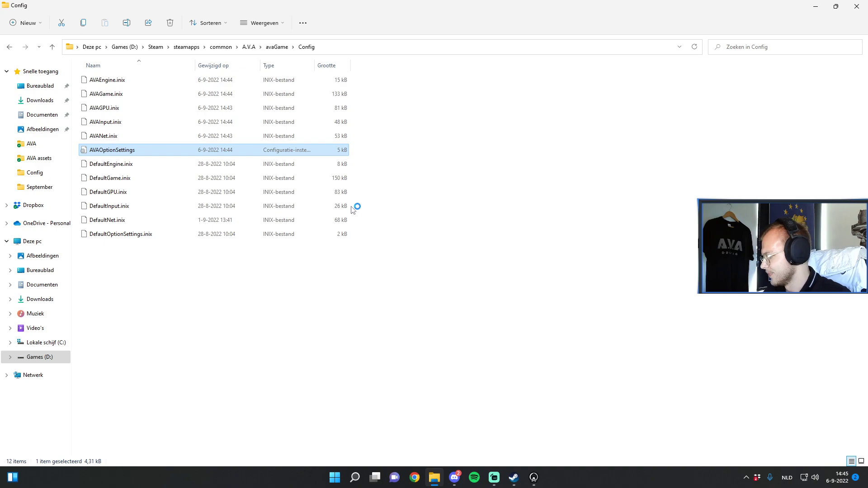
# Step: Load AVAOptionSettings in a maximized Notepad and highlight AudioChannel and bEnablePresetCache
pyautogui.doubleClick(113, 150)
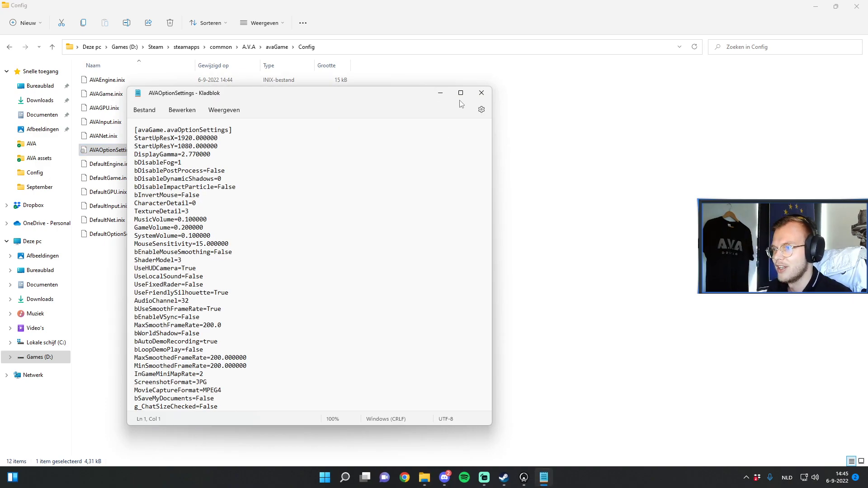
pyautogui.click(460, 92)
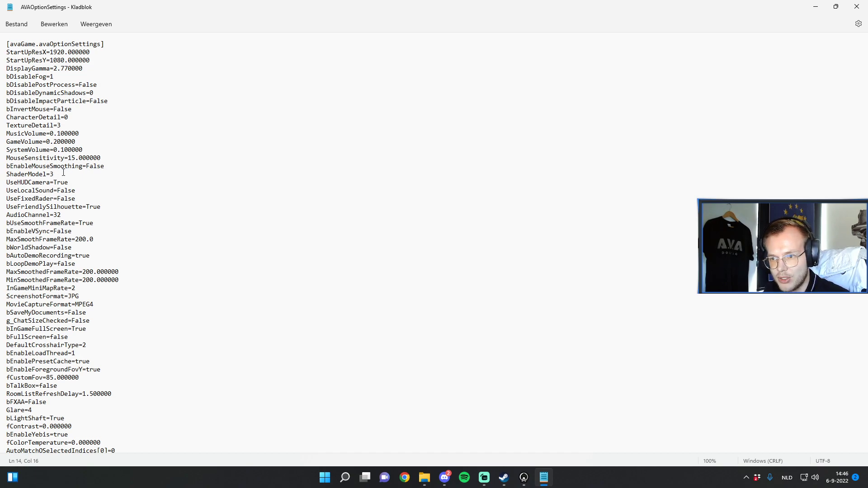
pyautogui.click(62, 215)
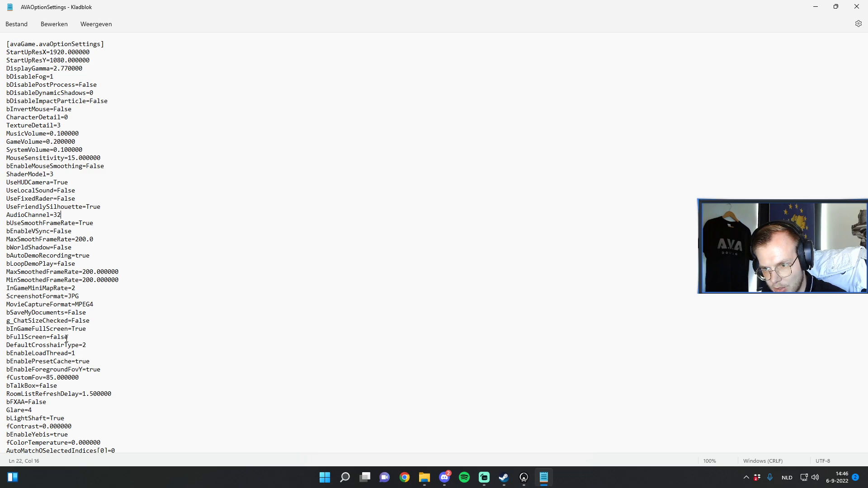
pyautogui.click(136, 357)
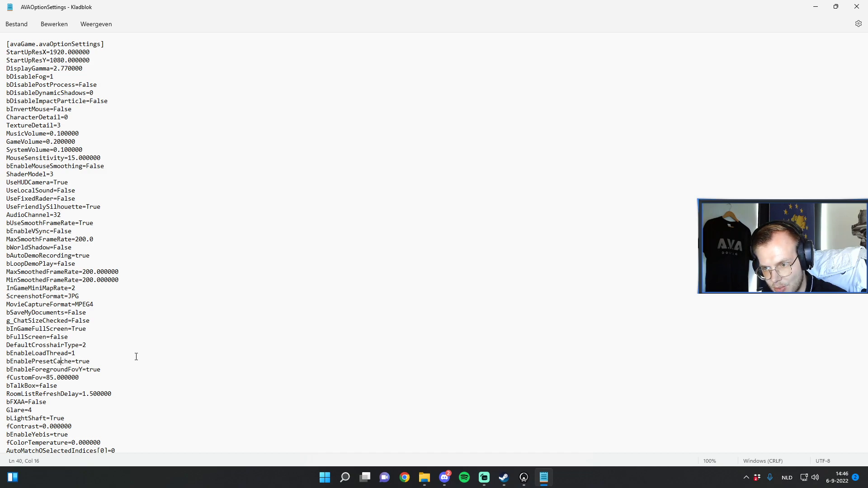
pyautogui.moveTo(136, 360)
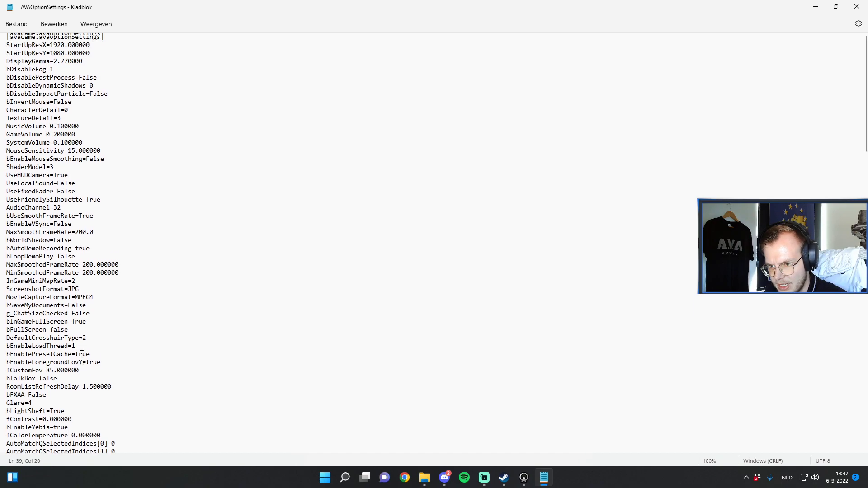
pyautogui.scroll(-3)
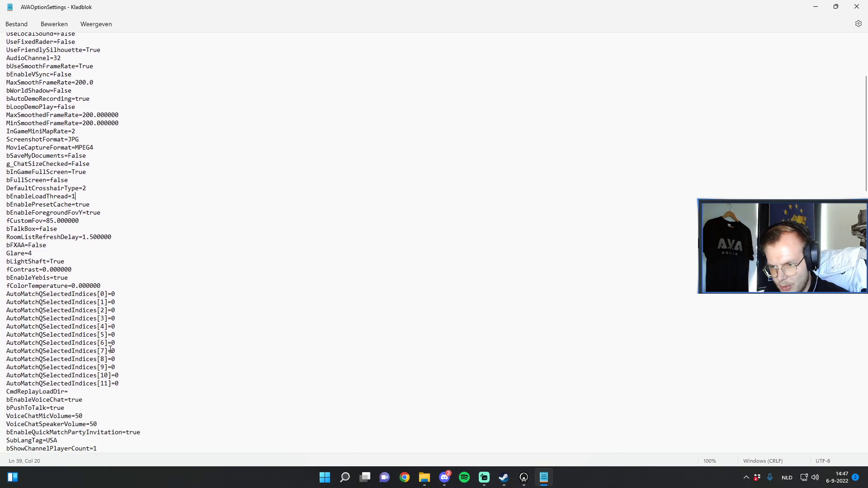
pyautogui.scroll(-3)
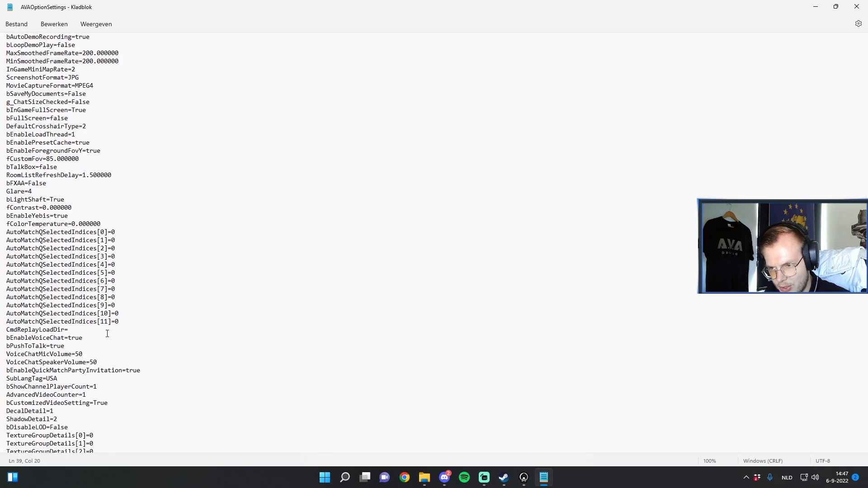
pyautogui.scroll(-3)
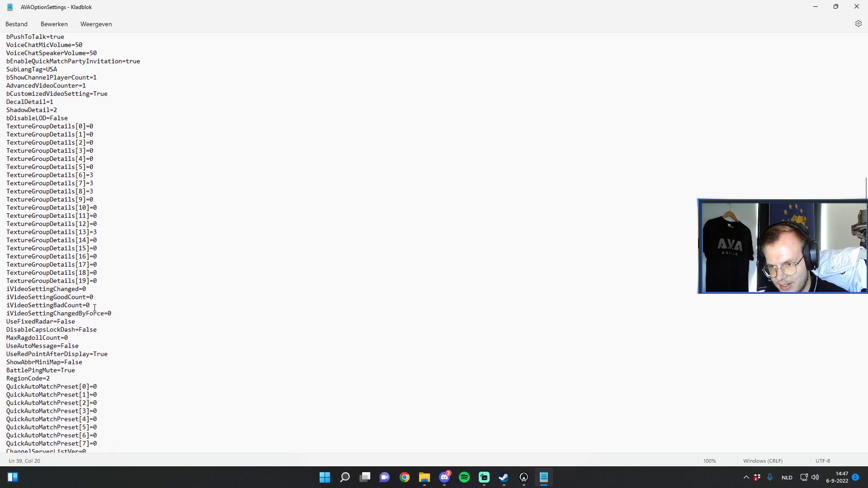
pyautogui.scroll(-3)
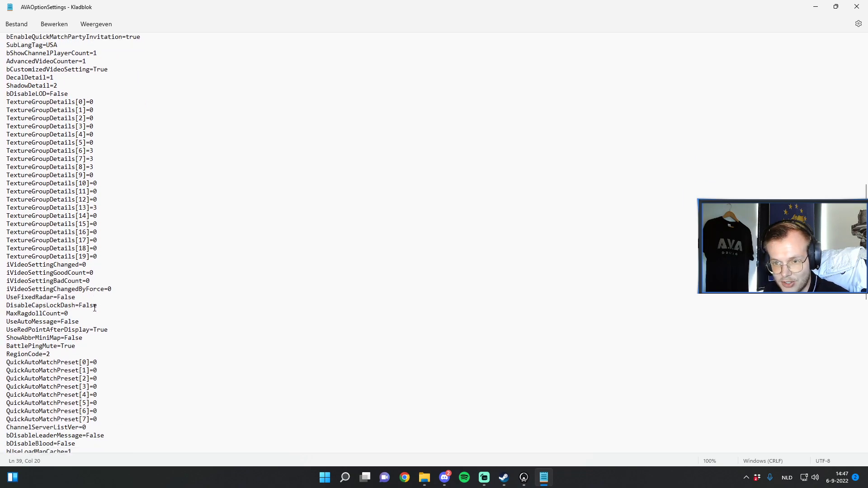
pyautogui.scroll(-3)
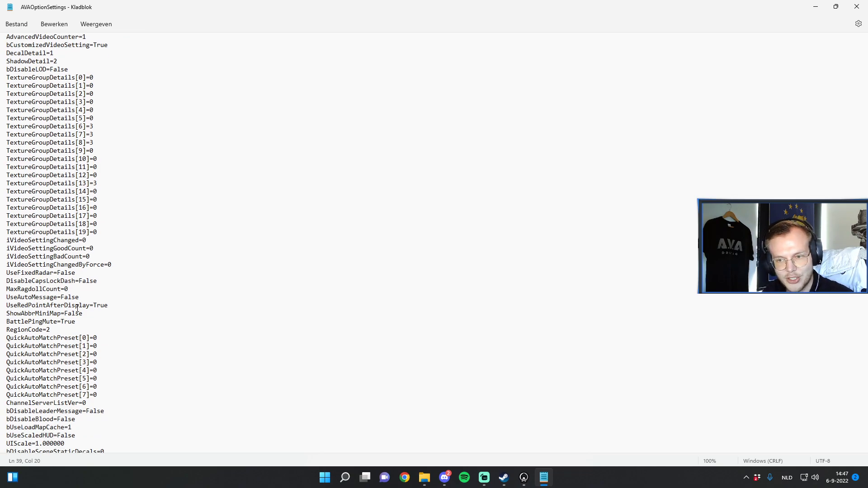
pyautogui.scroll(-3)
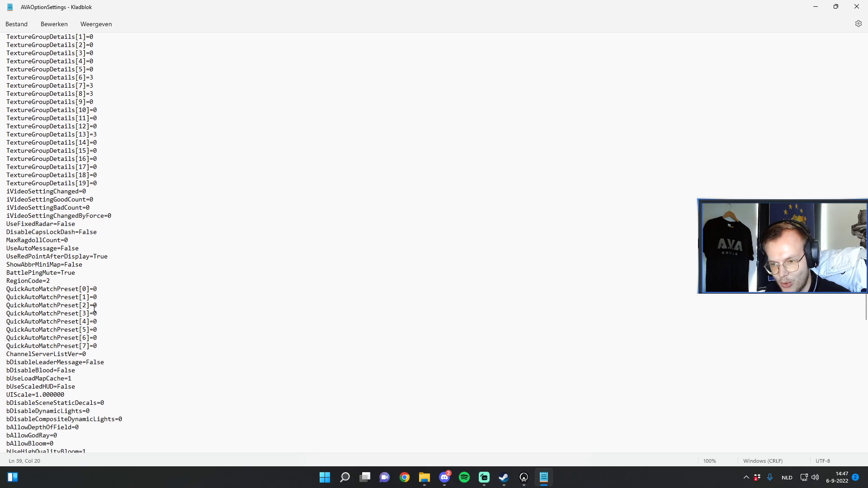
pyautogui.scroll(-3)
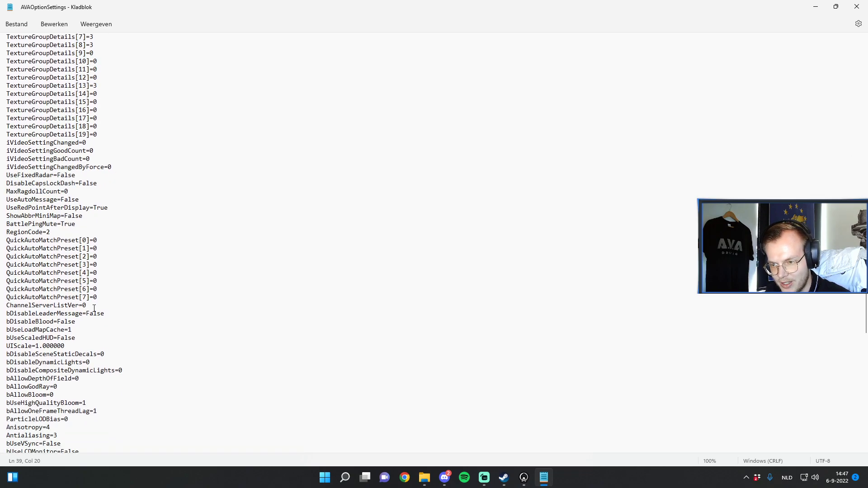
pyautogui.scroll(-3)
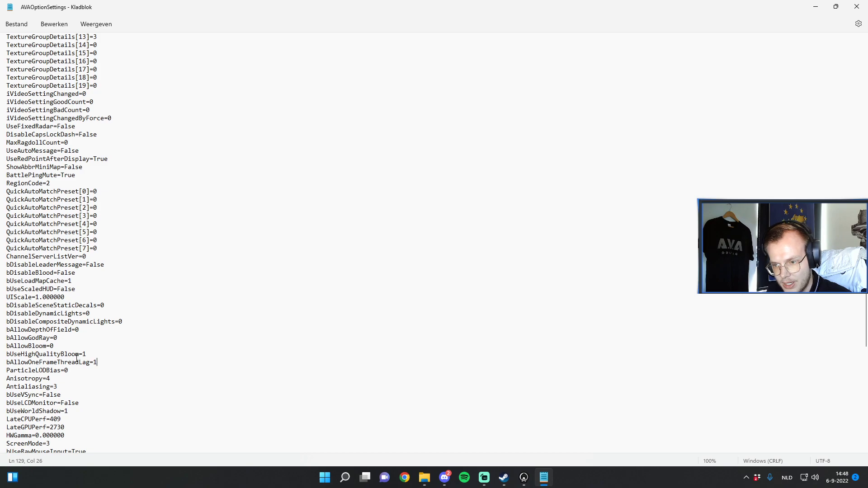
pyautogui.scroll(-3)
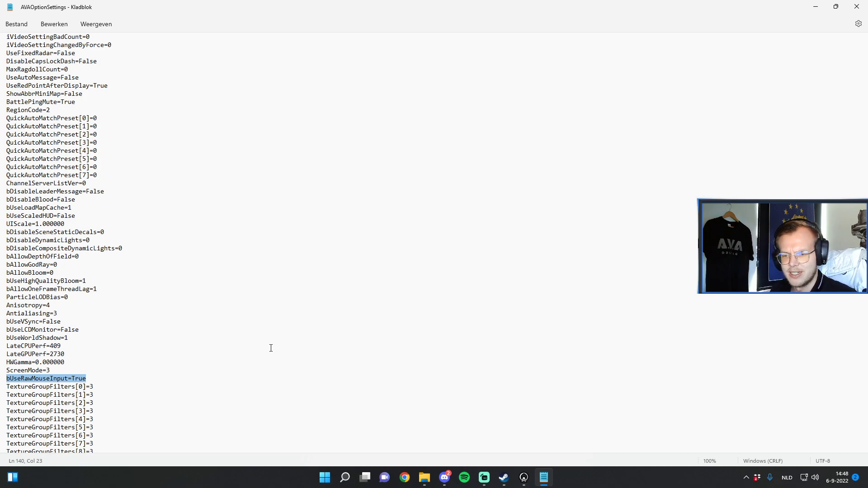
pyautogui.scroll(-3)
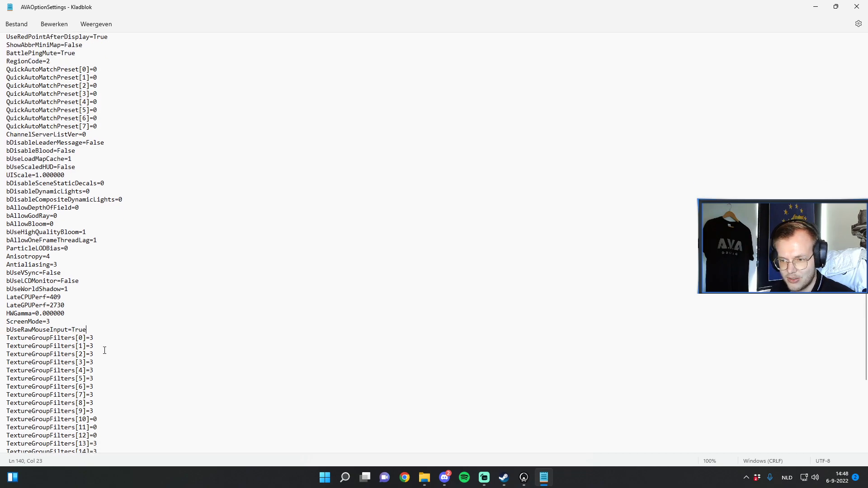
pyautogui.scroll(-3)
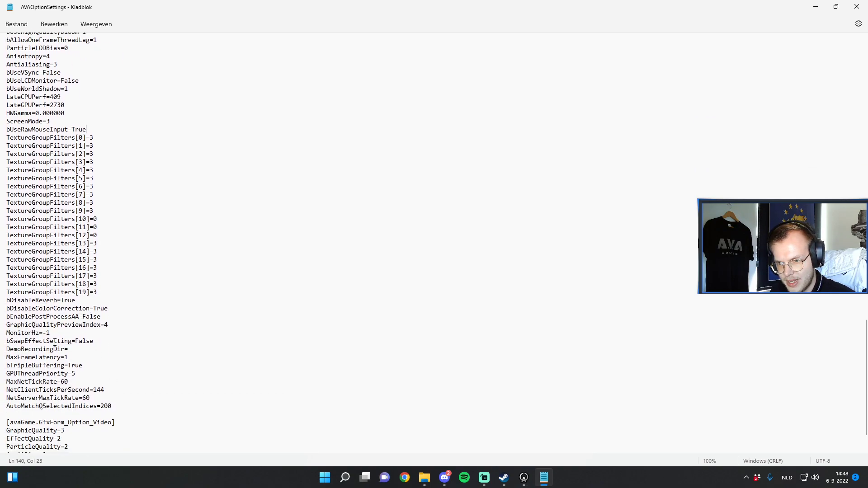
pyautogui.doubleClick(26, 333)
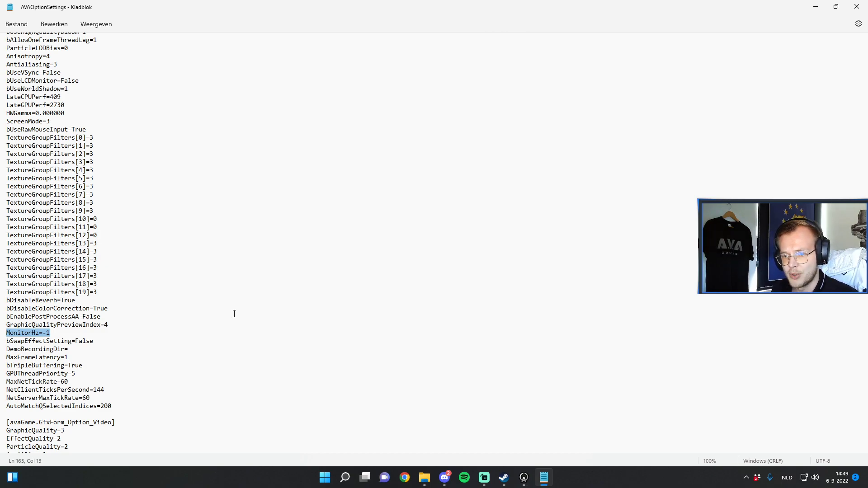
pyautogui.click(72, 357)
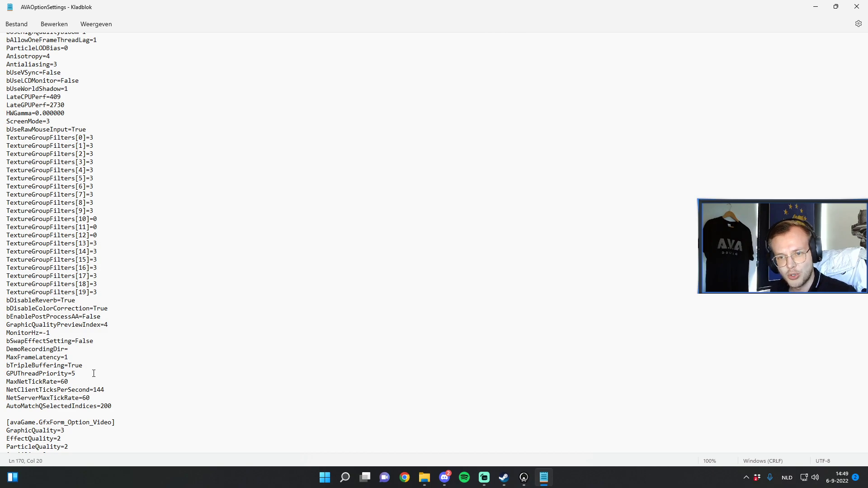
pyautogui.click(76, 373)
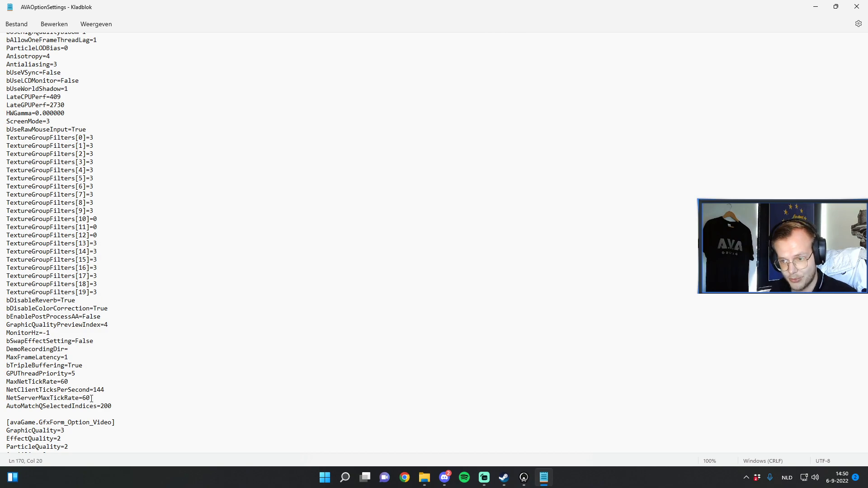
# Step: Highlight MaxNetTickRate, NetServerMaxTickRate and NetClientTicksPerSecond, which stays at 144
pyautogui.moveTo(6, 381); pyautogui.dragTo(91, 397)
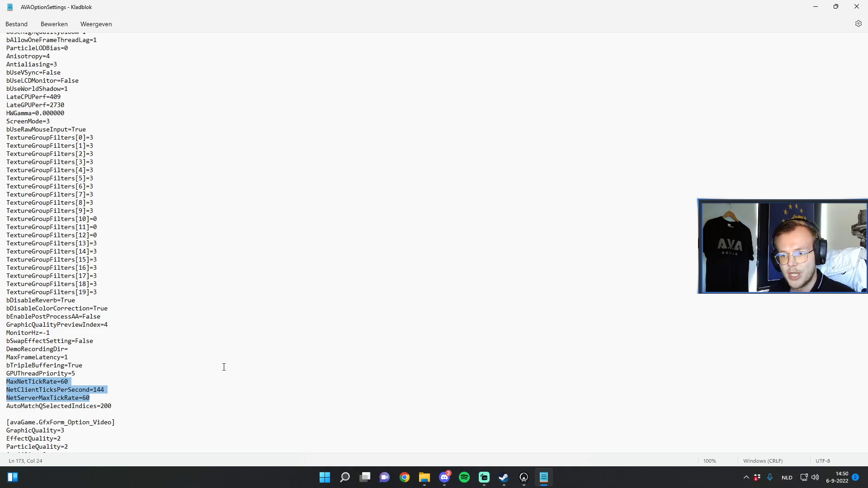
pyautogui.click(87, 397)
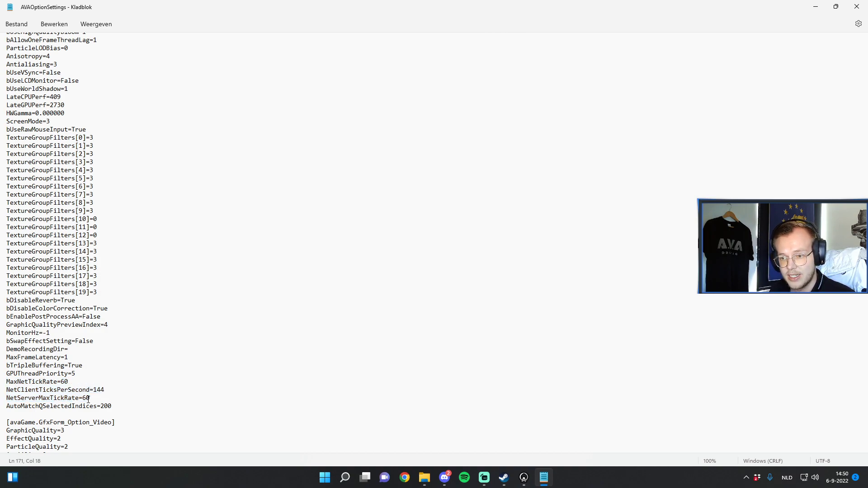
pyautogui.click(115, 391)
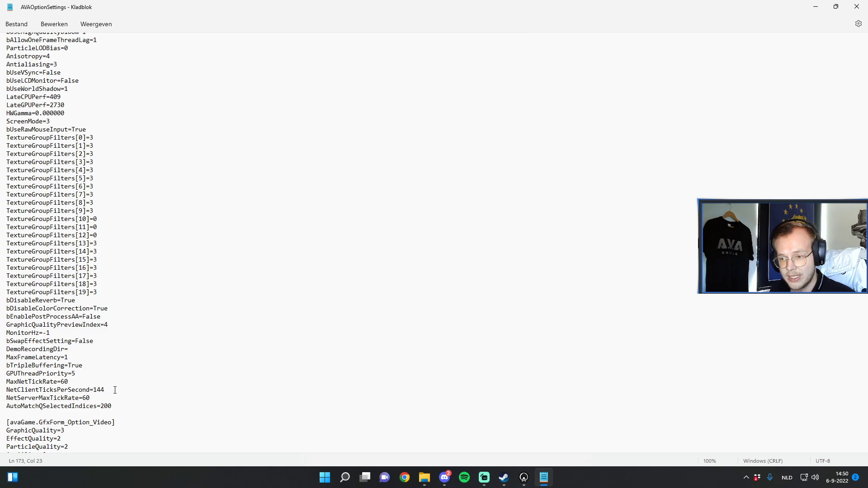
pyautogui.tripleClick(54, 390)
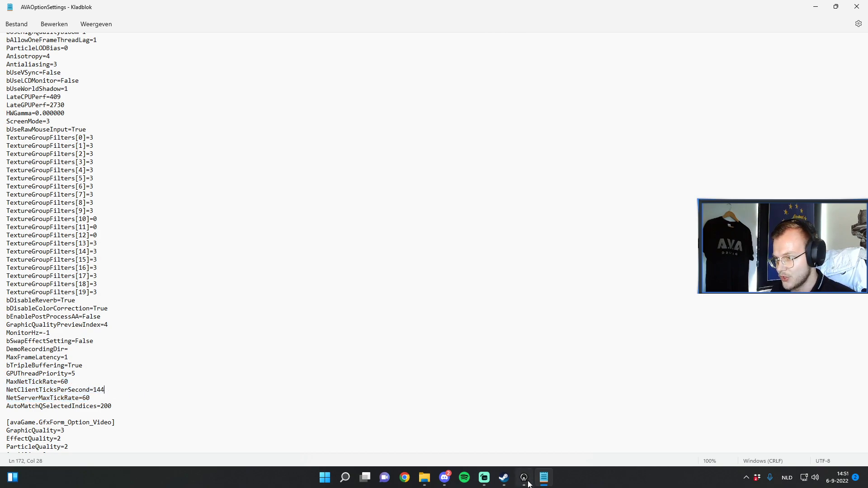
# Step: Switch to the game's Configuration video tab and list the Screen Mode options
pyautogui.click(523, 477)
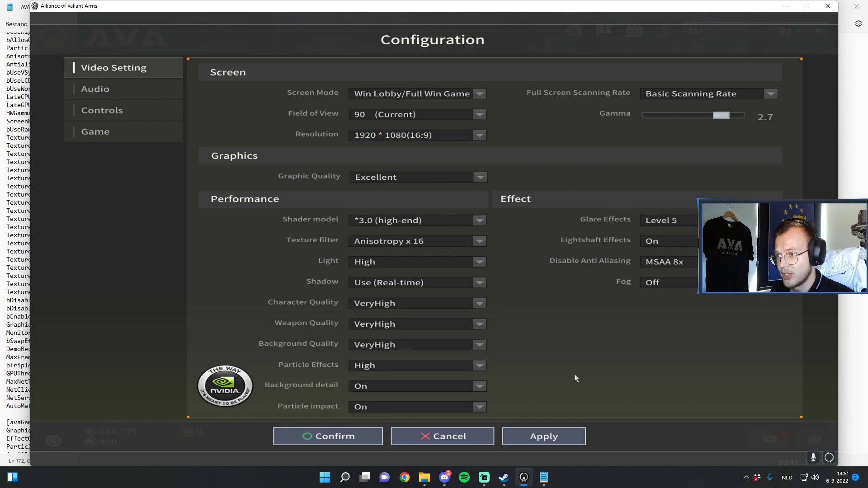
pyautogui.click(477, 93)
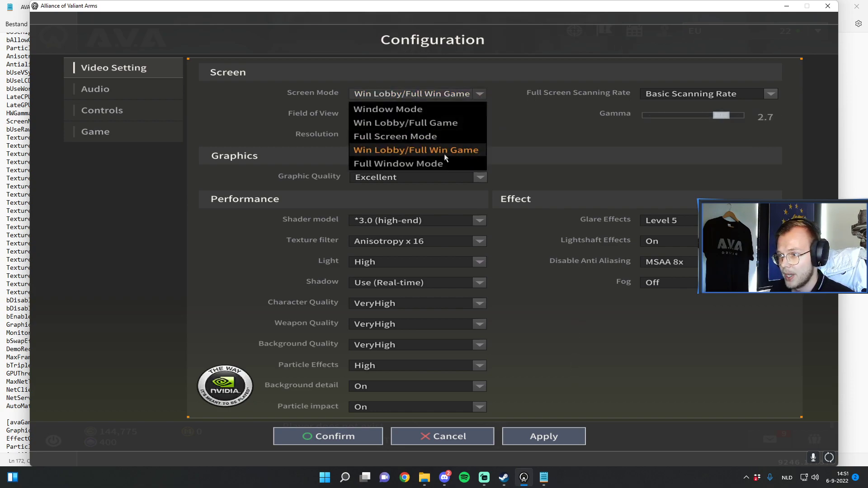
pyautogui.moveTo(449, 157)
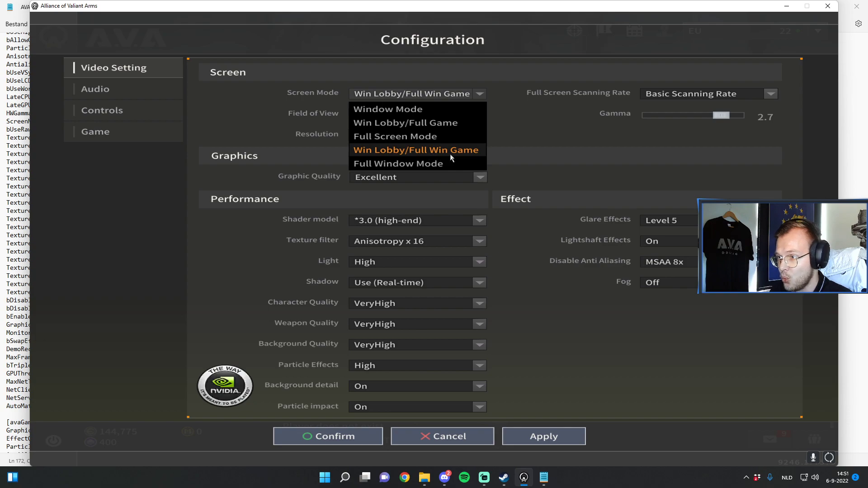
pyautogui.moveTo(398, 164)
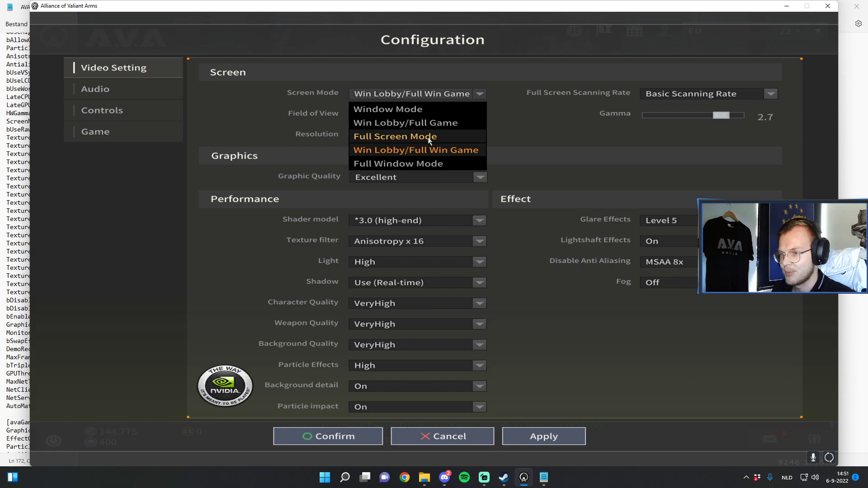
pyautogui.moveTo(450, 156)
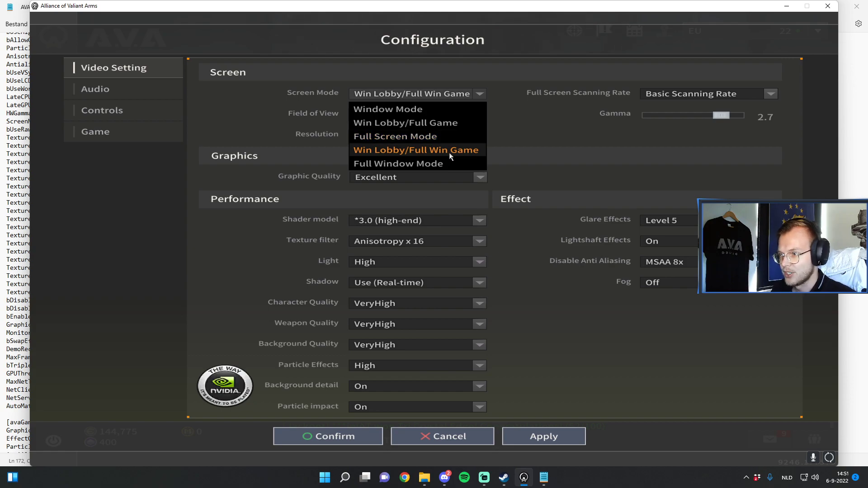
pyautogui.moveTo(417, 136)
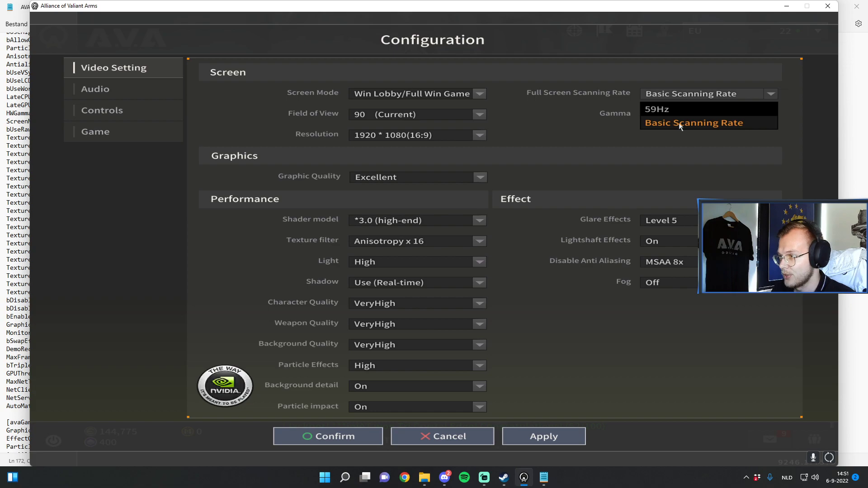
pyautogui.click(693, 122)
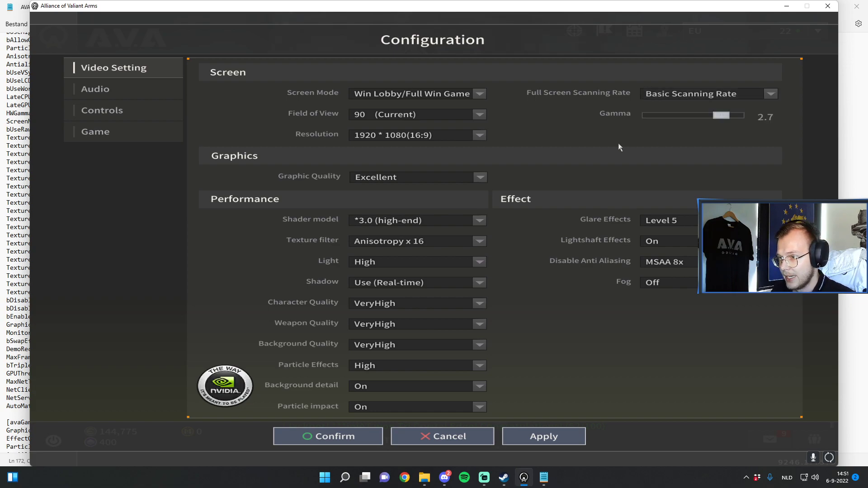
pyautogui.moveTo(344, 172)
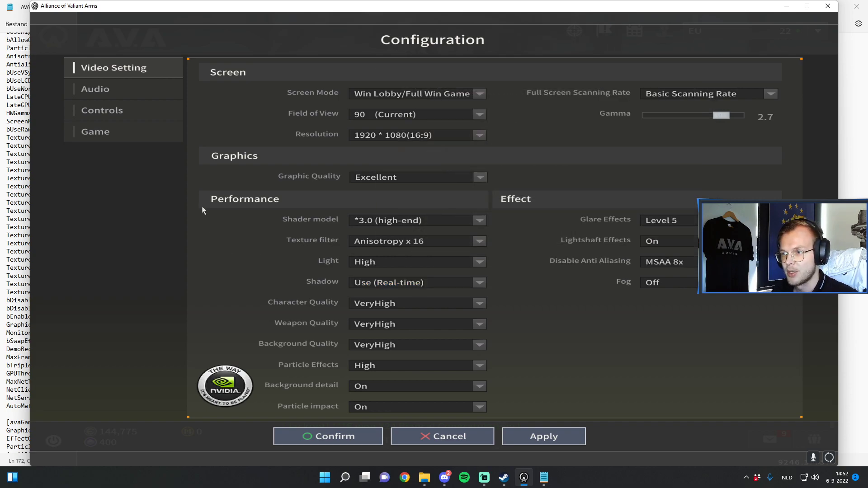
# Step: Review the Audio volume sliders, then show Controls with mouse sensitivity 15.00
pyautogui.click(95, 89)
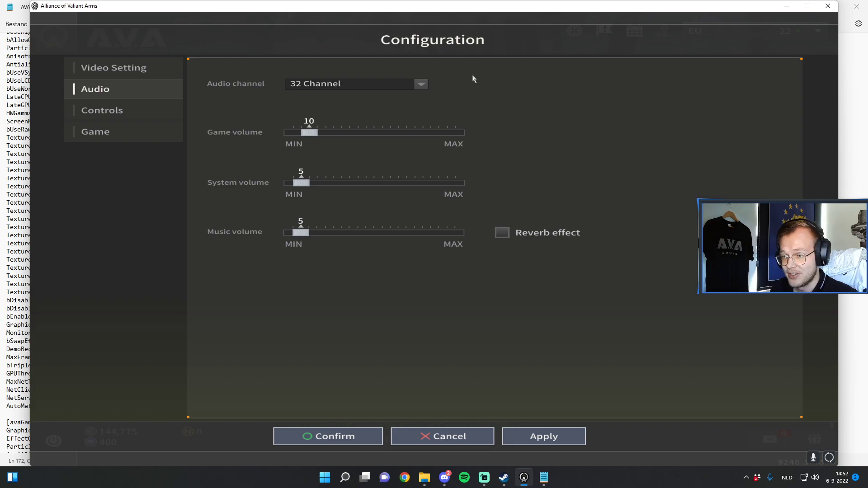
pyautogui.moveTo(519, 247)
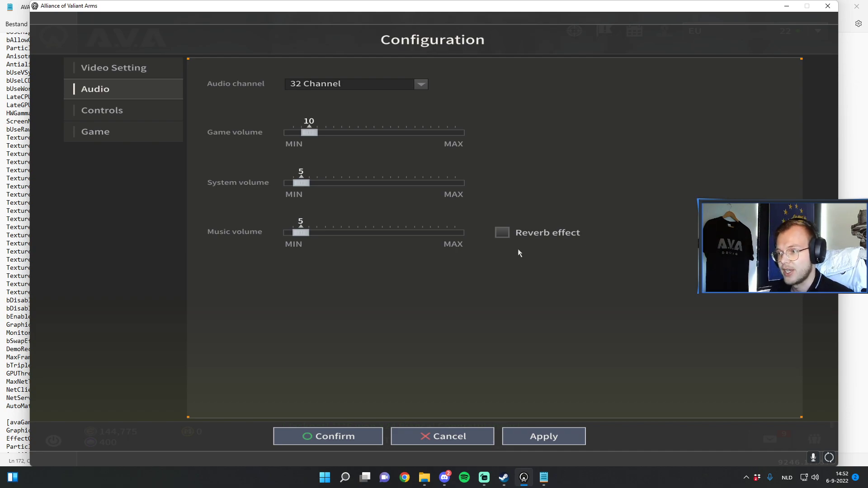
pyautogui.moveTo(256, 243)
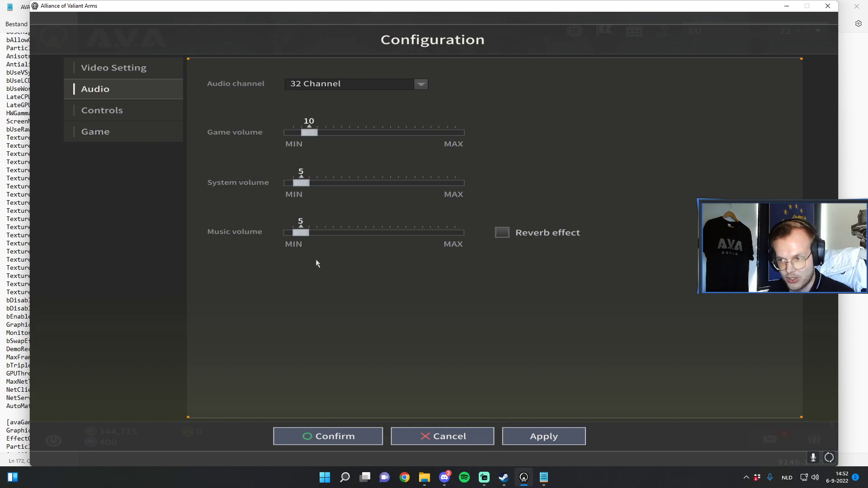
pyautogui.moveTo(272, 201)
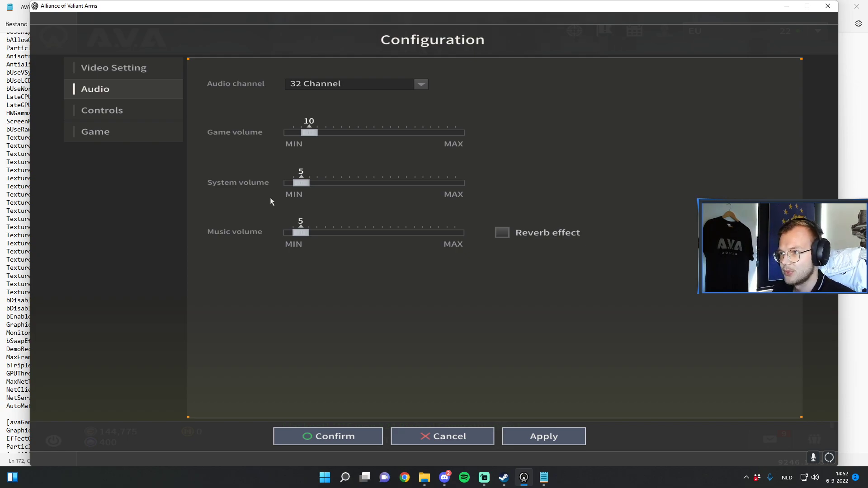
pyautogui.moveTo(309, 133)
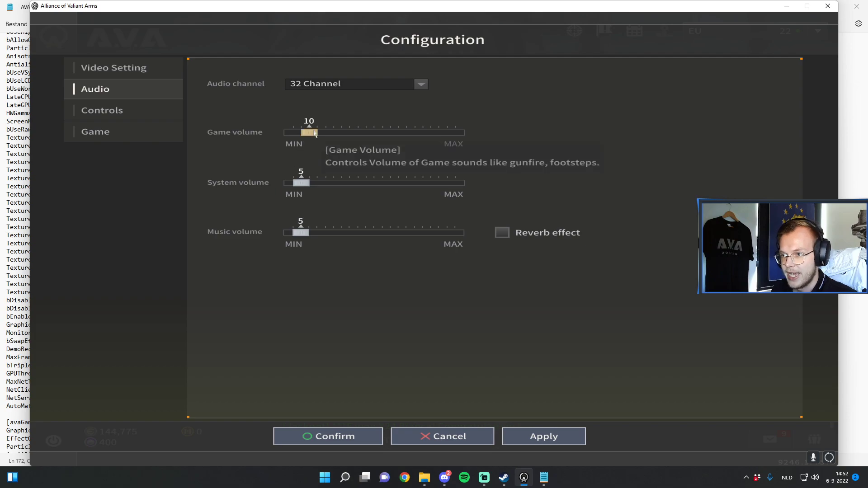
pyautogui.moveTo(275, 149)
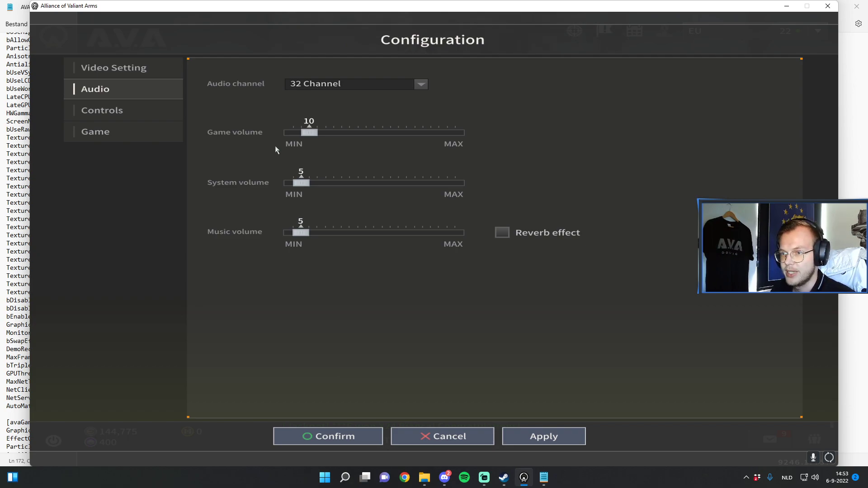
pyautogui.moveTo(169, 146)
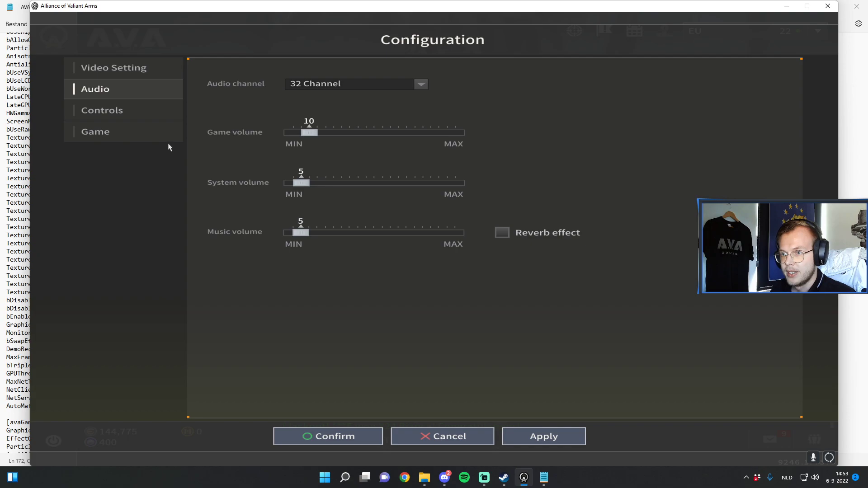
pyautogui.click(102, 109)
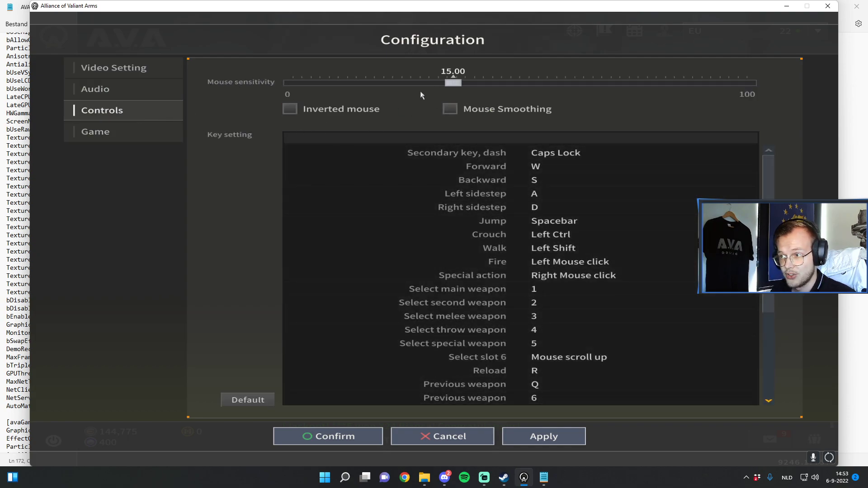
pyautogui.moveTo(232, 174)
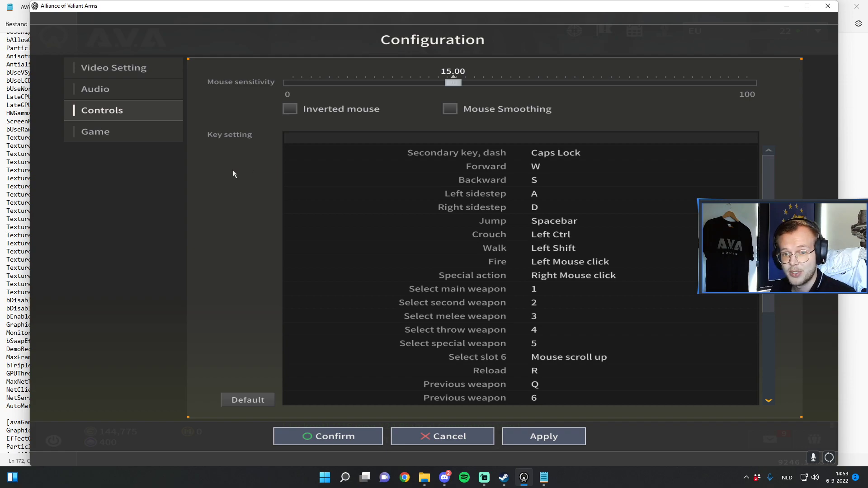
# Step: Show the Game page with Scaled HUD off and both FPS limits at 200
pyautogui.click(95, 131)
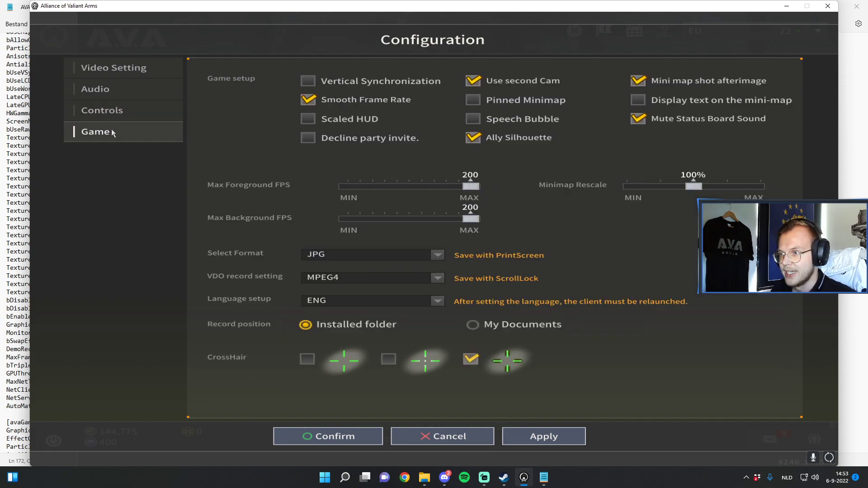
pyautogui.moveTo(240, 110)
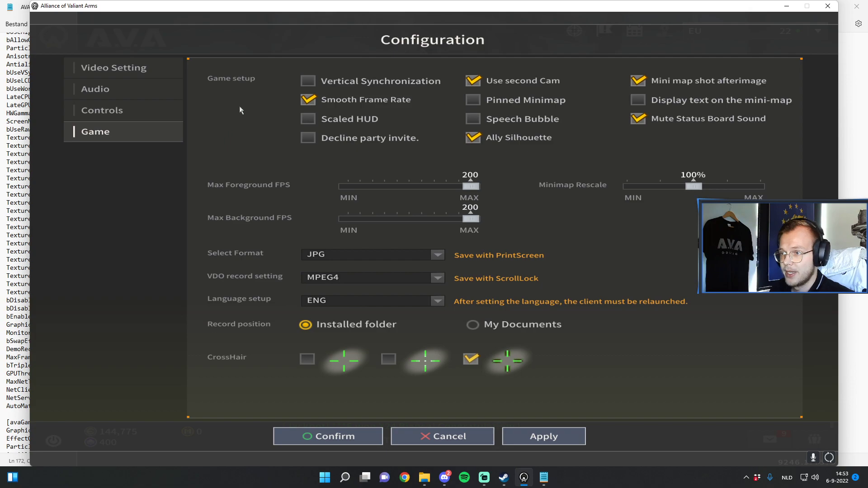
pyautogui.moveTo(307, 81)
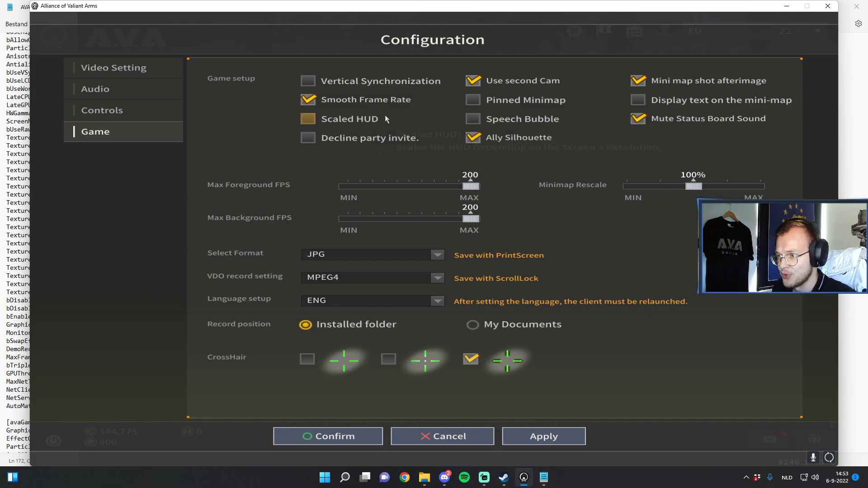
pyautogui.click(307, 118)
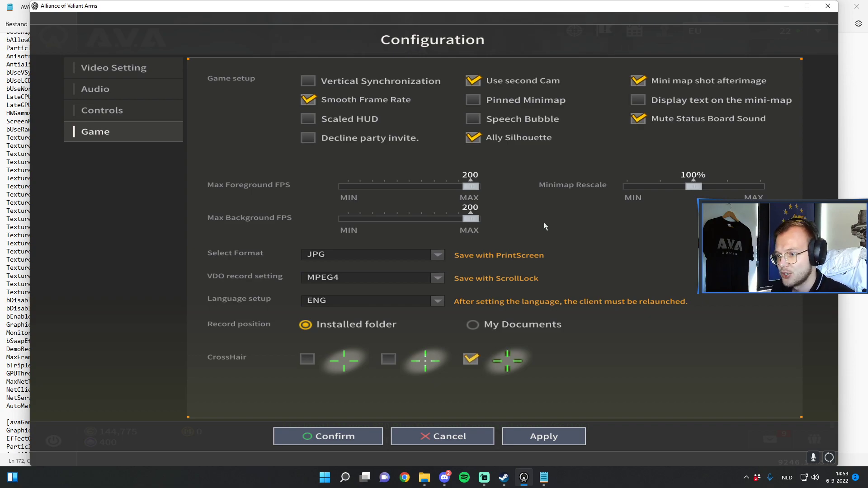
pyautogui.moveTo(526, 84)
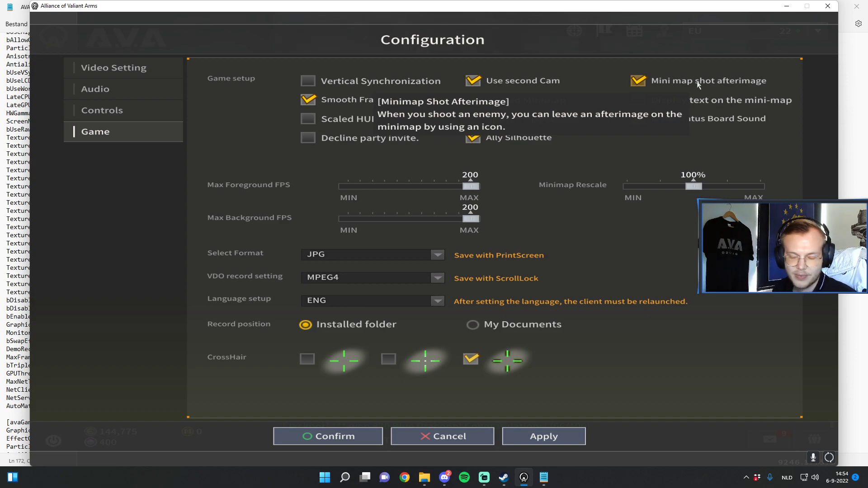
pyautogui.moveTo(702, 124)
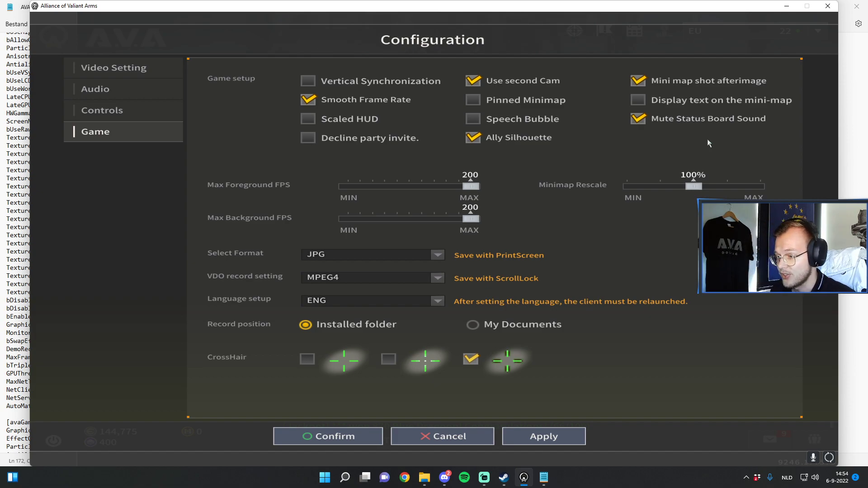
pyautogui.moveTo(684, 216)
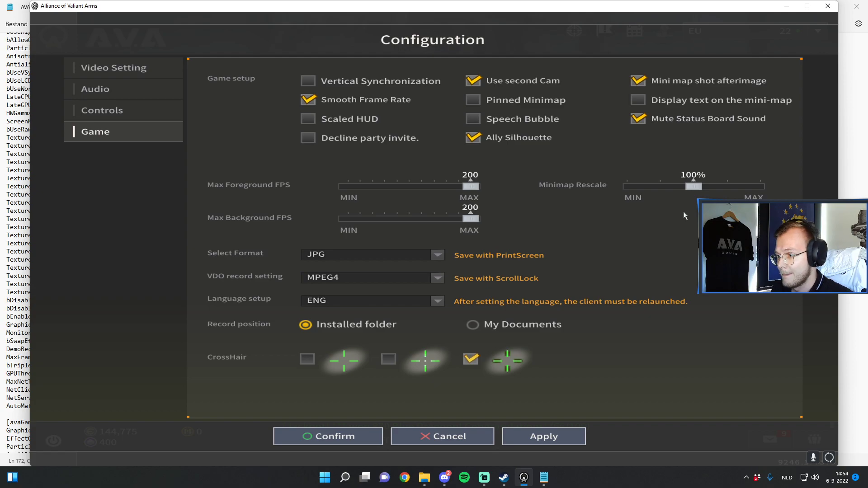